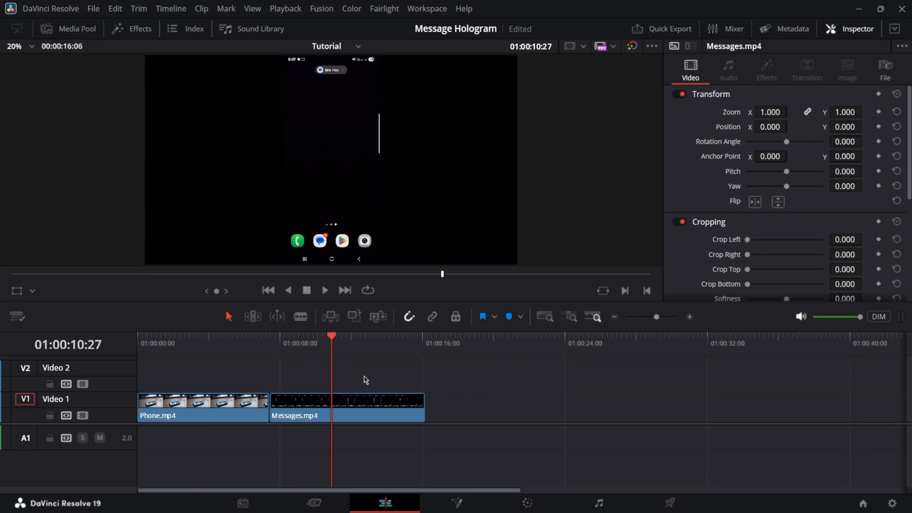
# On the Messages clip's Fusion page, insert a Delta Keyer between MediaIn1 and MediaOut1.
pyautogui.click(456, 503)
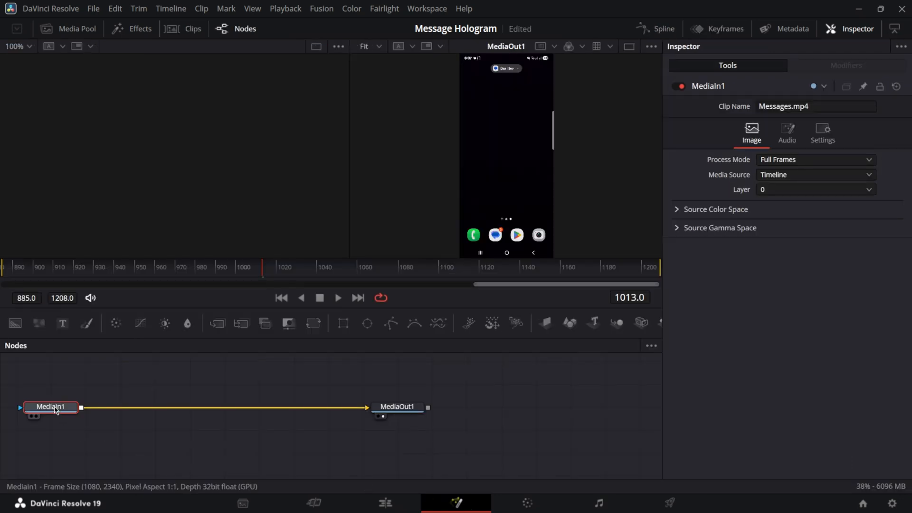
pyautogui.write('delta')
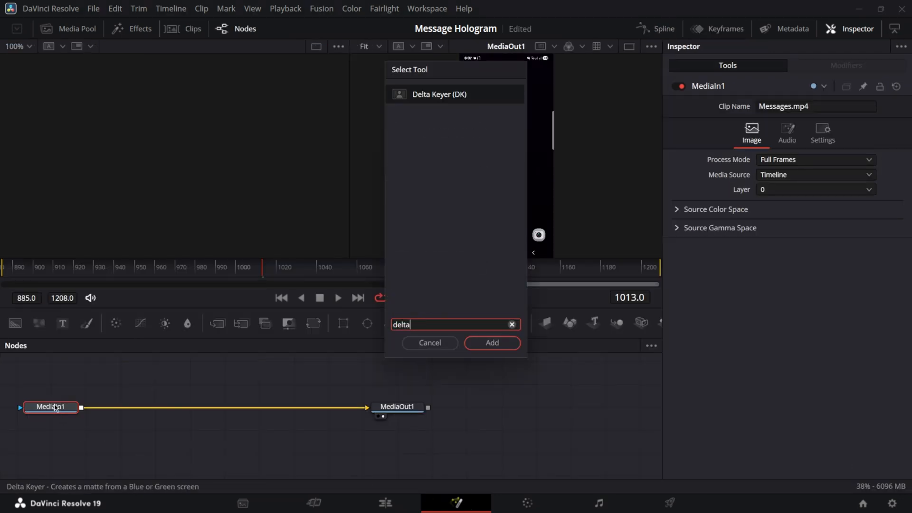
pyautogui.click(492, 343)
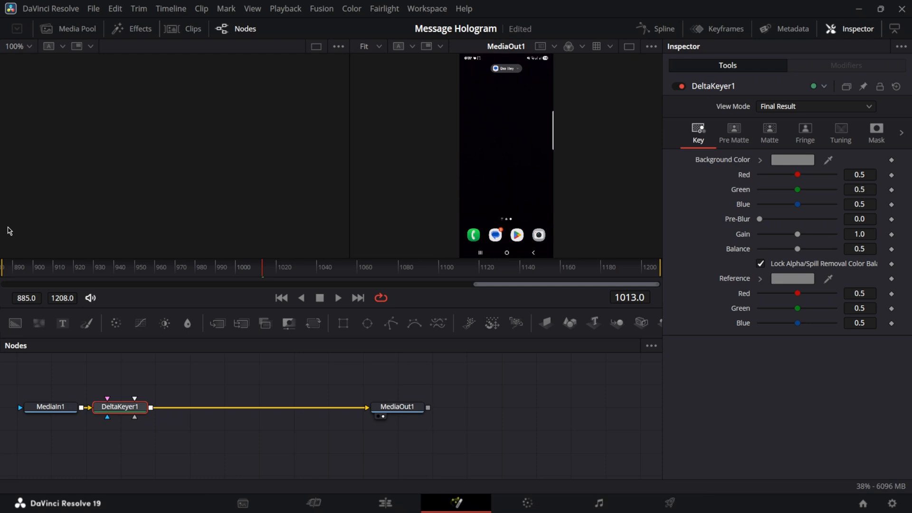
pyautogui.moveTo(827, 166)
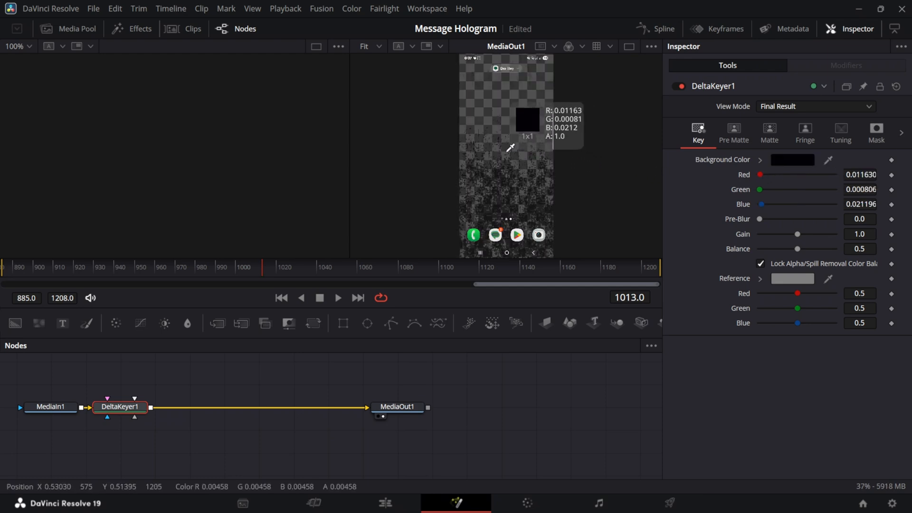
# Back on the Edit page, blade the Messages clip into three parts and stop playback.
pyautogui.click(384, 503)
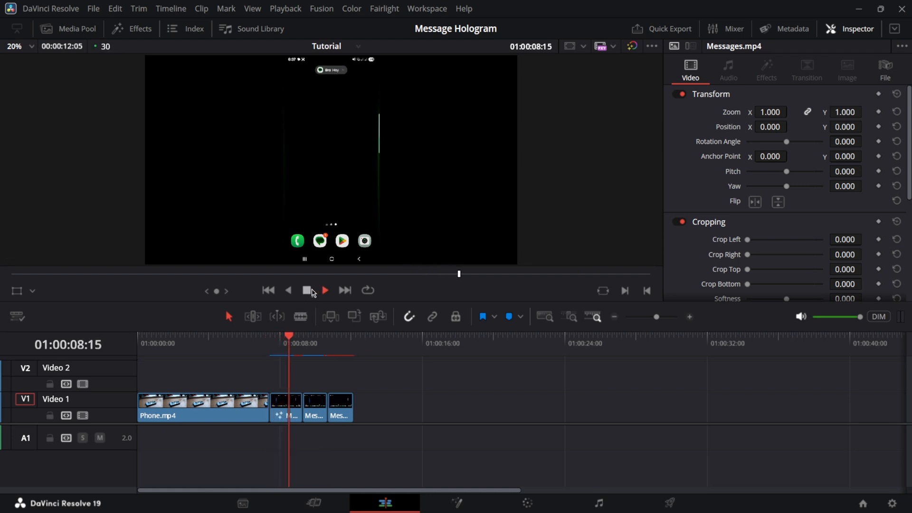
pyautogui.click(324, 290)
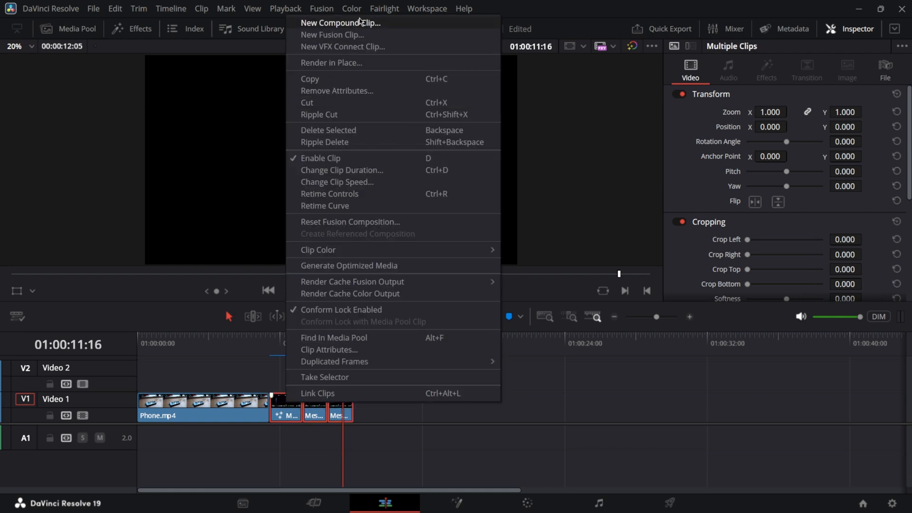
# Make a compound clip of the three pieces and crop it around the Free on Friday? bubble.
pyautogui.click(341, 23)
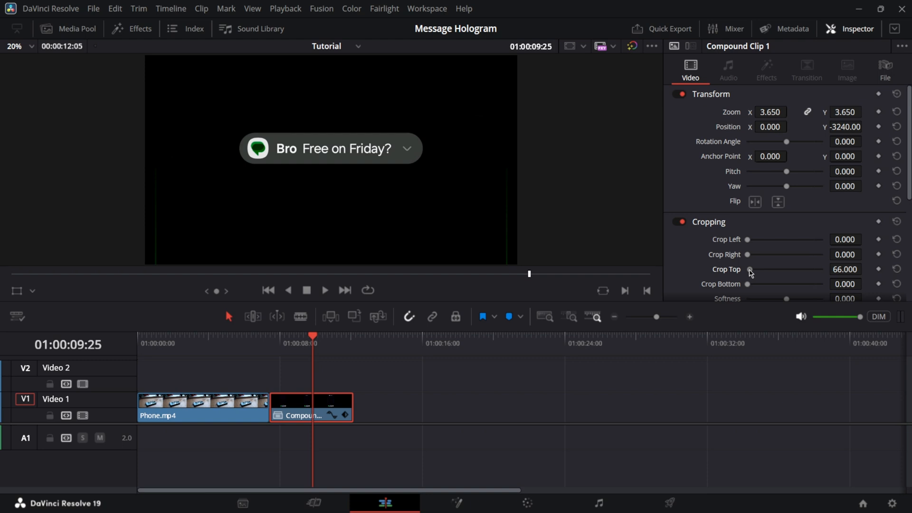
pyautogui.moveTo(749, 284); pyautogui.dragTo(771, 284)
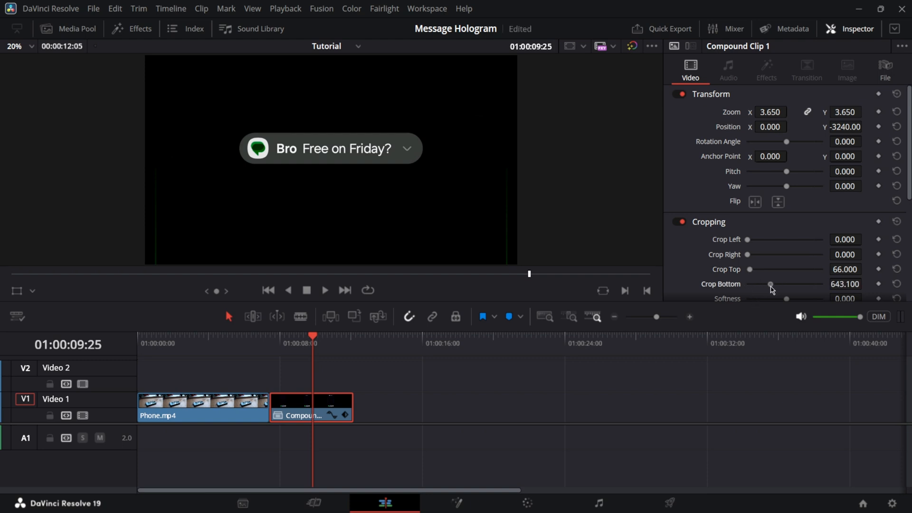
pyautogui.moveTo(771, 284); pyautogui.dragTo(825, 285)
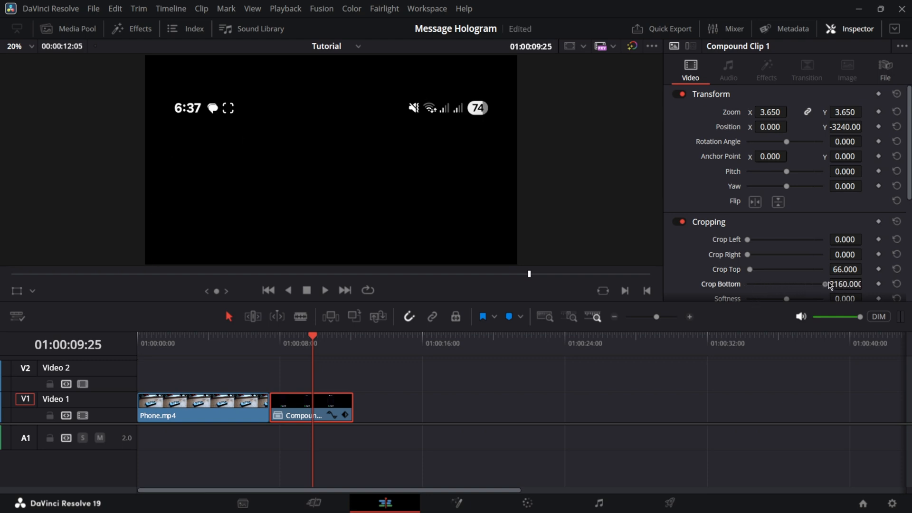
pyautogui.moveTo(825, 285); pyautogui.dragTo(816, 285)
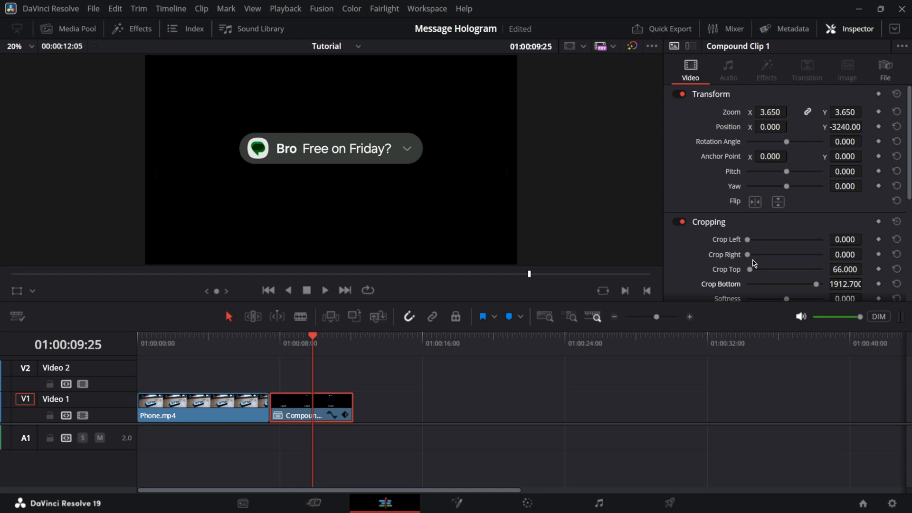
pyautogui.moveTo(750, 254); pyautogui.dragTo(780, 254)
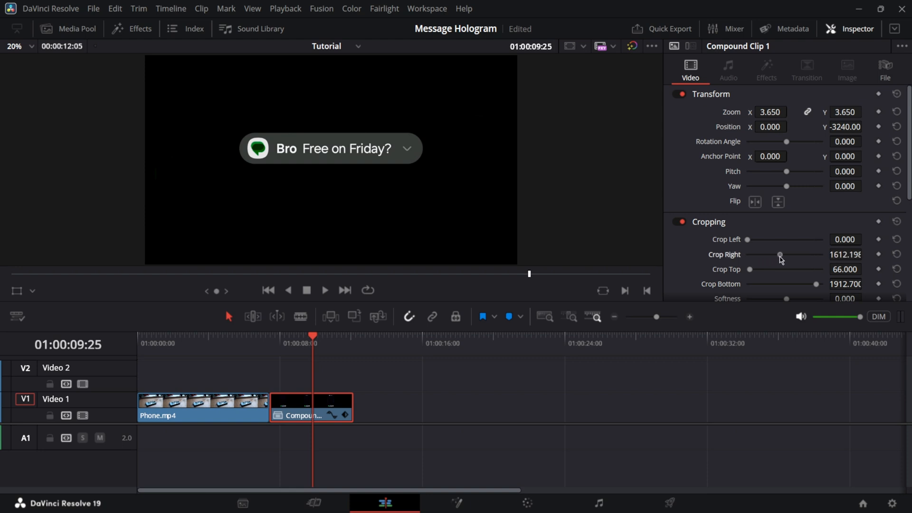
pyautogui.moveTo(750, 270); pyautogui.dragTo(757, 269)
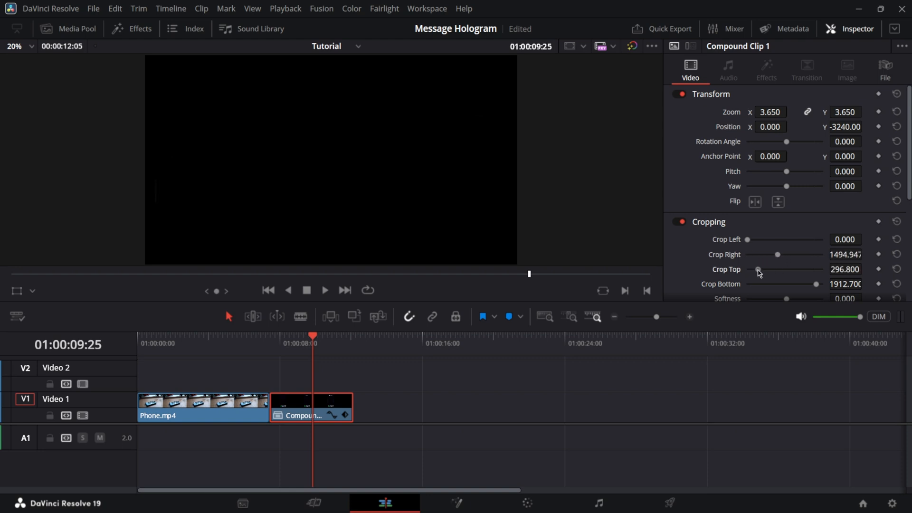
pyautogui.moveTo(780, 269); pyautogui.dragTo(751, 270)
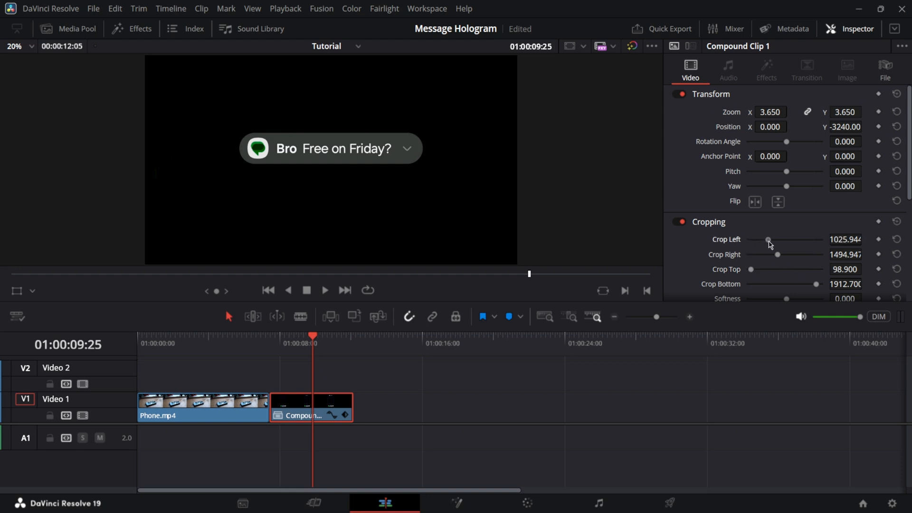
pyautogui.moveTo(769, 239); pyautogui.dragTo(778, 239)
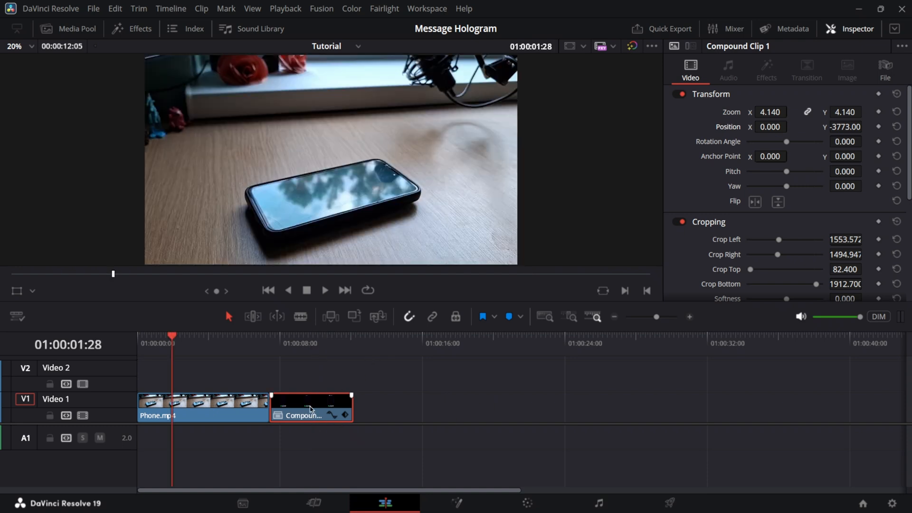
# Put Compound Clip 1 on track V2 above Phone.mp4 and move the playhead there.
pyautogui.moveTo(311, 407); pyautogui.dragTo(189, 376)
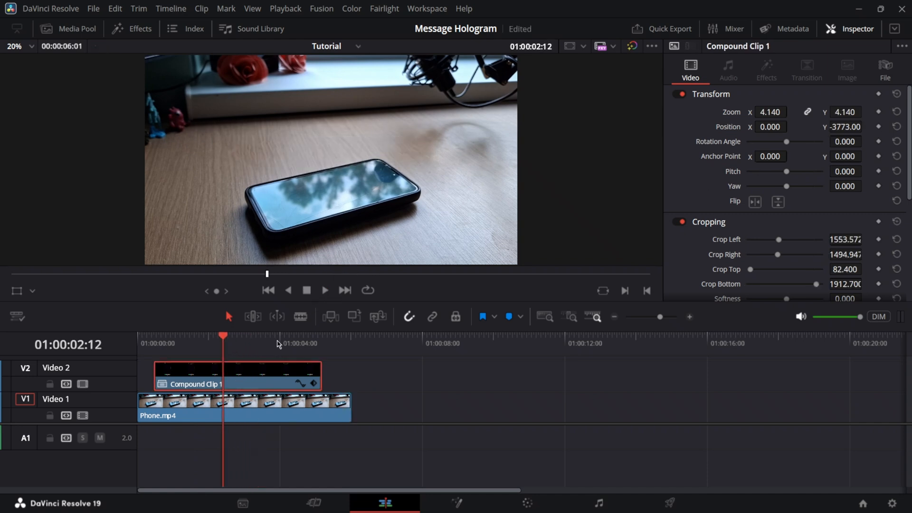
pyautogui.click(231, 336)
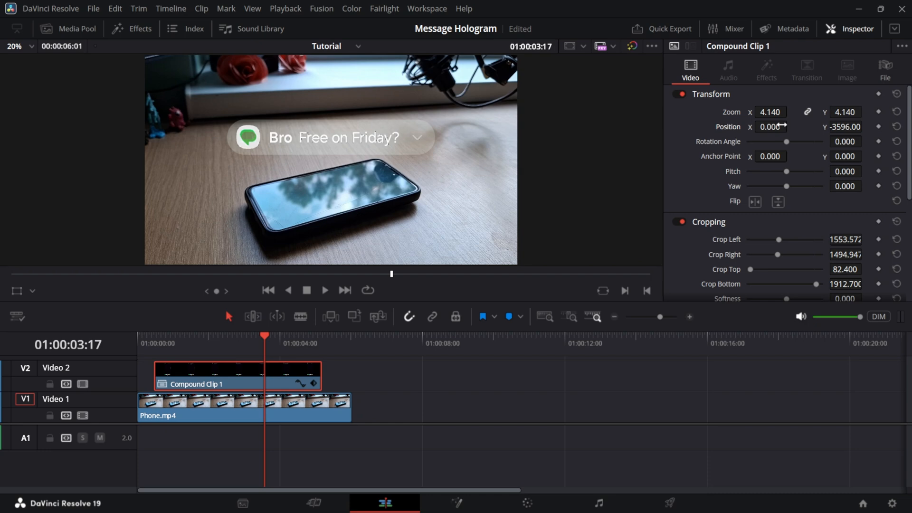
# Shift the notification up and left above the phone, with Rotation Angle reset to 0.
pyautogui.moveTo(774, 127); pyautogui.dragTo(762, 126)
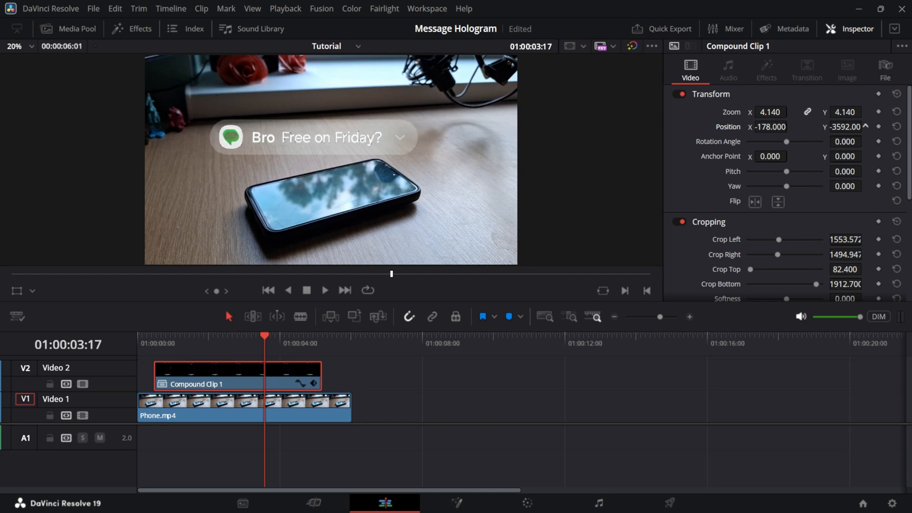
pyautogui.moveTo(787, 142); pyautogui.dragTo(791, 142)
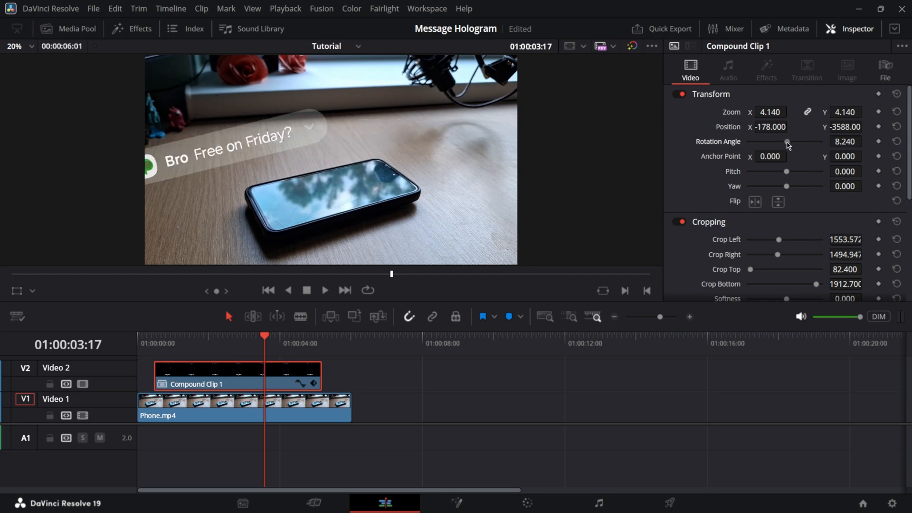
pyautogui.moveTo(787, 142); pyautogui.dragTo(788, 142)
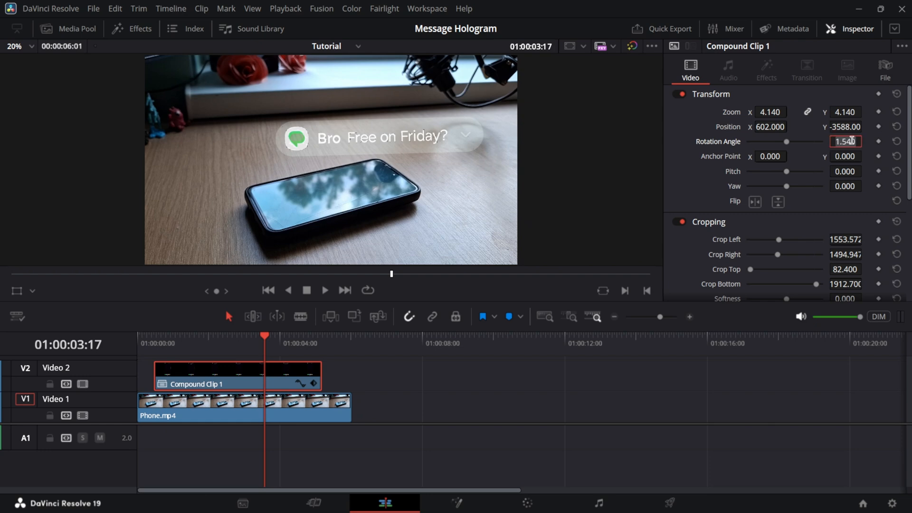
pyautogui.write('0.000')
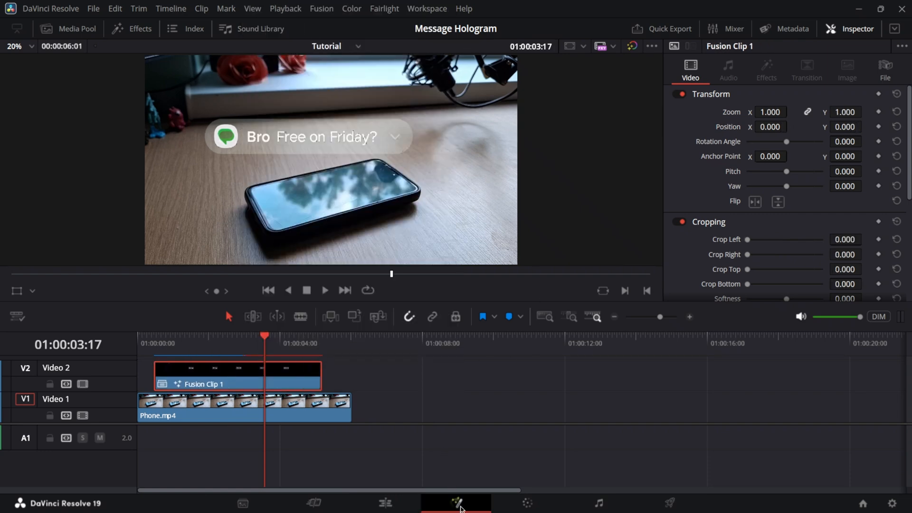
# Add a DVE node after MediaIn1 with Rotation X -26.6, Y 15.9, Z 20.
pyautogui.click(455, 503)
pyautogui.write('dve')
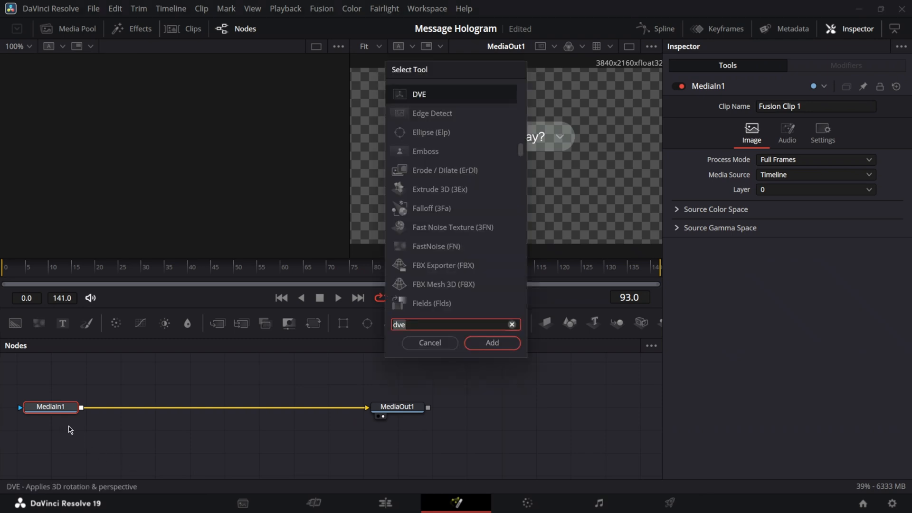
pyautogui.click(490, 343)
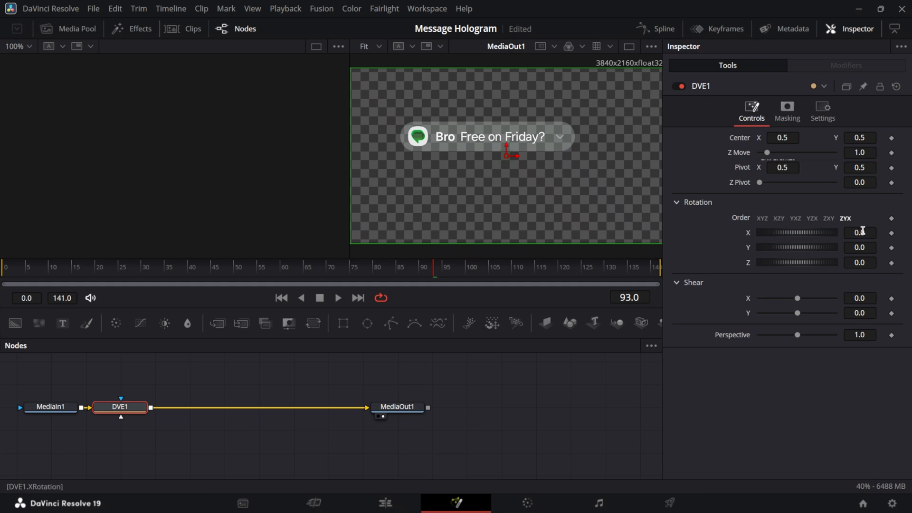
pyautogui.click(778, 218)
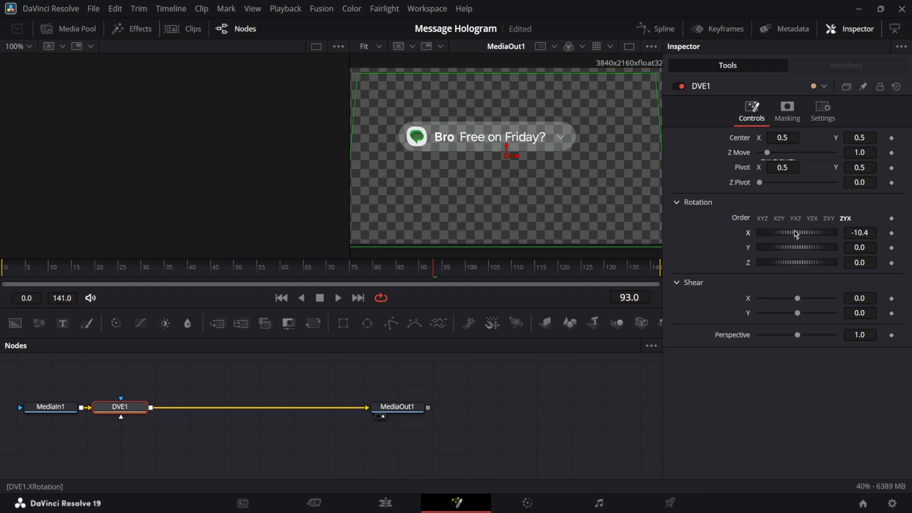
pyautogui.moveTo(803, 232); pyautogui.dragTo(793, 233)
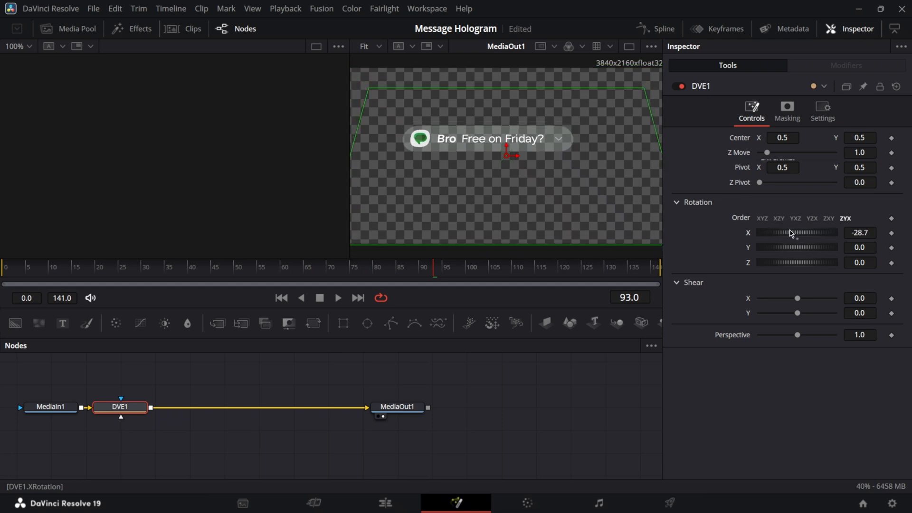
pyautogui.moveTo(798, 233); pyautogui.dragTo(789, 233)
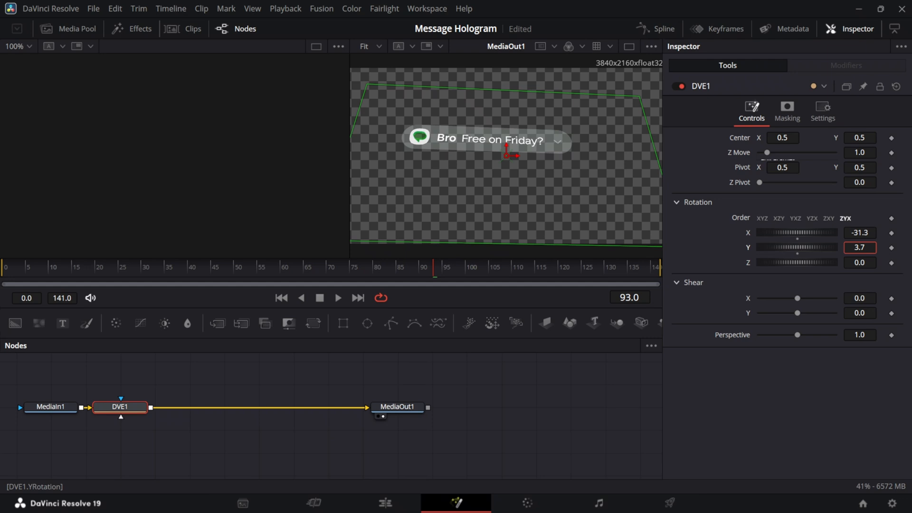
pyautogui.moveTo(791, 247); pyautogui.dragTo(800, 247)
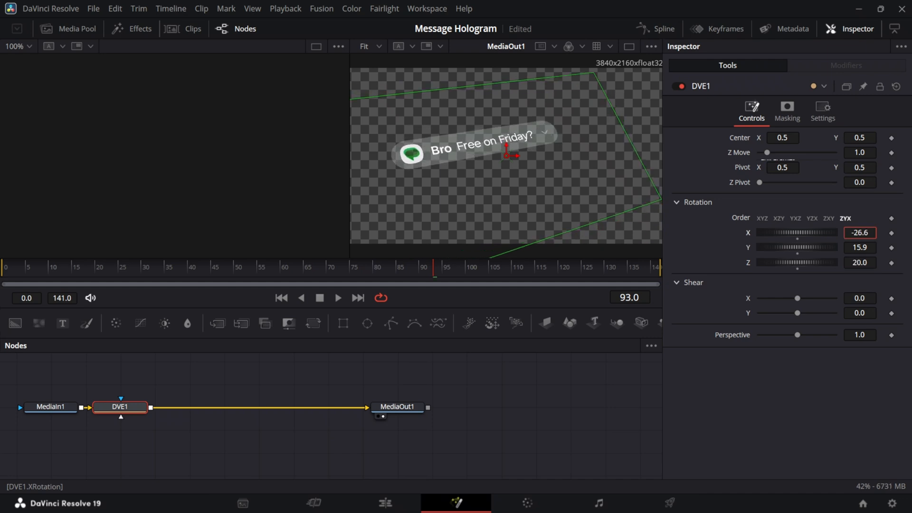
pyautogui.click(384, 504)
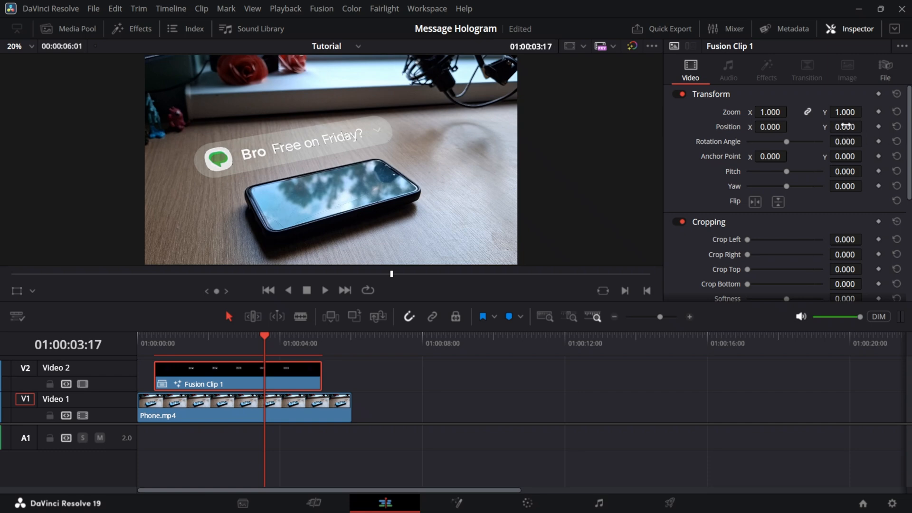
# Set the notification's Position Y to -56 and Position X to 71.
pyautogui.click(867, 125)
pyautogui.write('-56.000')
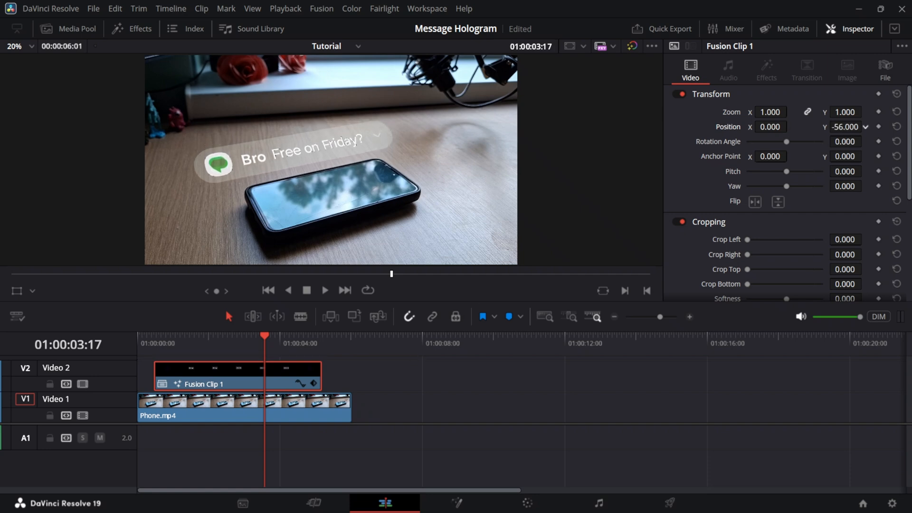
pyautogui.click(790, 125)
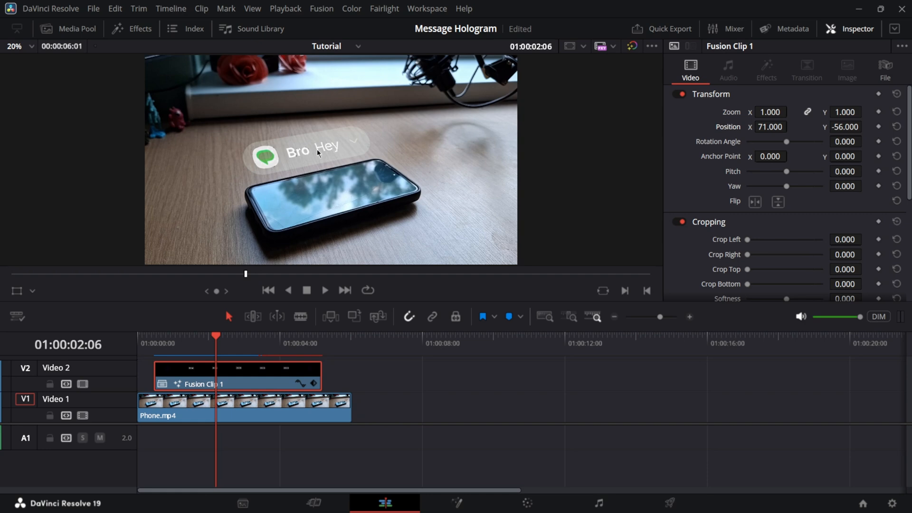
pyautogui.click(456, 503)
pyautogui.write('sha')
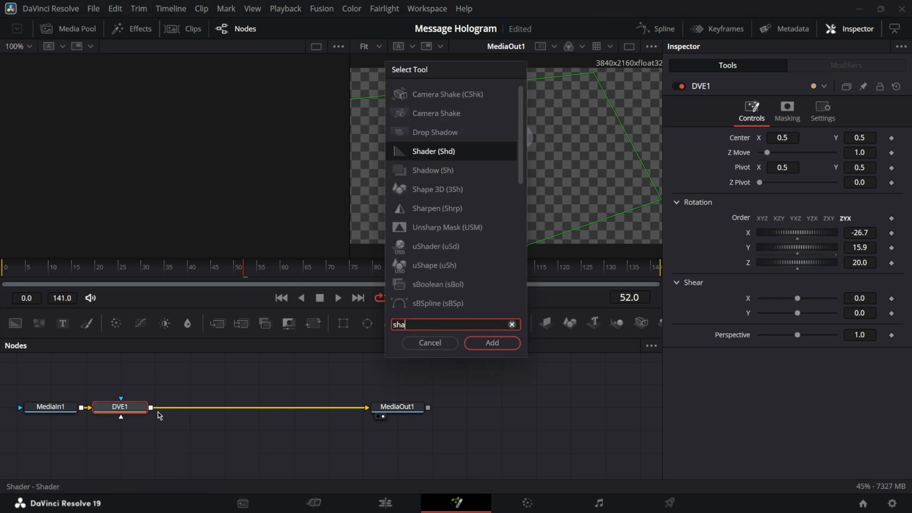
# Add a Shadow node after DVE1 with Softness raised to 0.05.
pyautogui.click(491, 343)
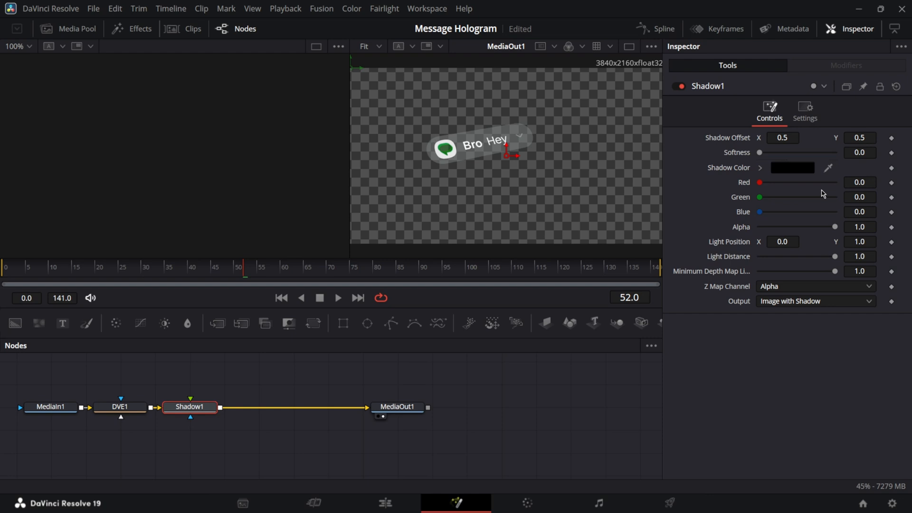
pyautogui.moveTo(759, 152); pyautogui.dragTo(837, 152)
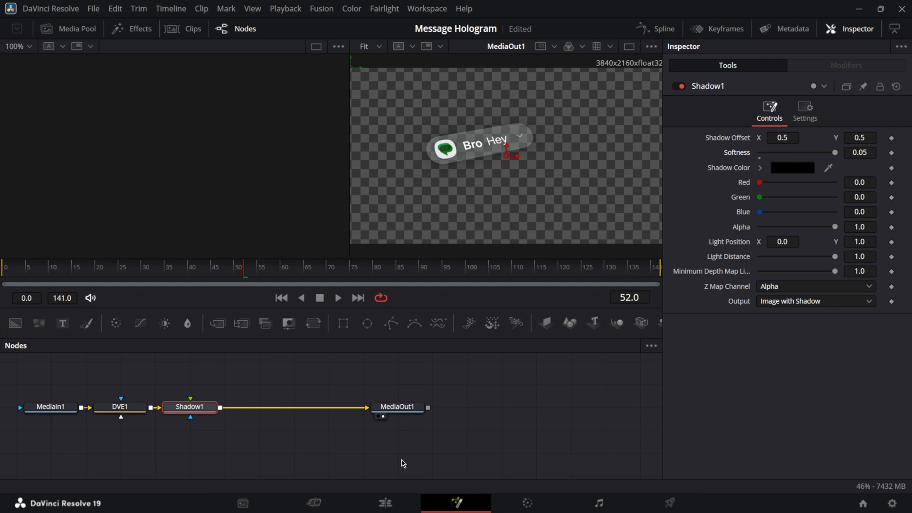
pyautogui.click(384, 502)
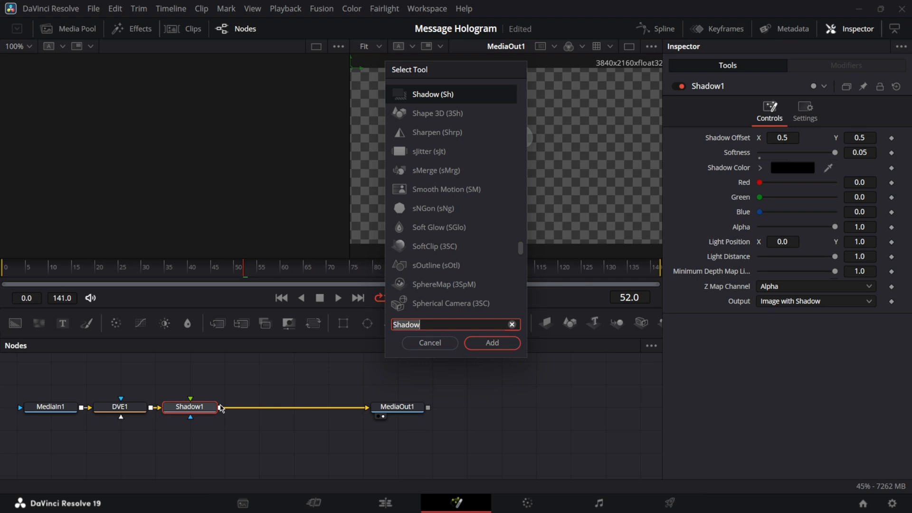
# Add a Soft Glow node after Shadow1 and lower its Gain to about 0.315.
pyautogui.write('soft')
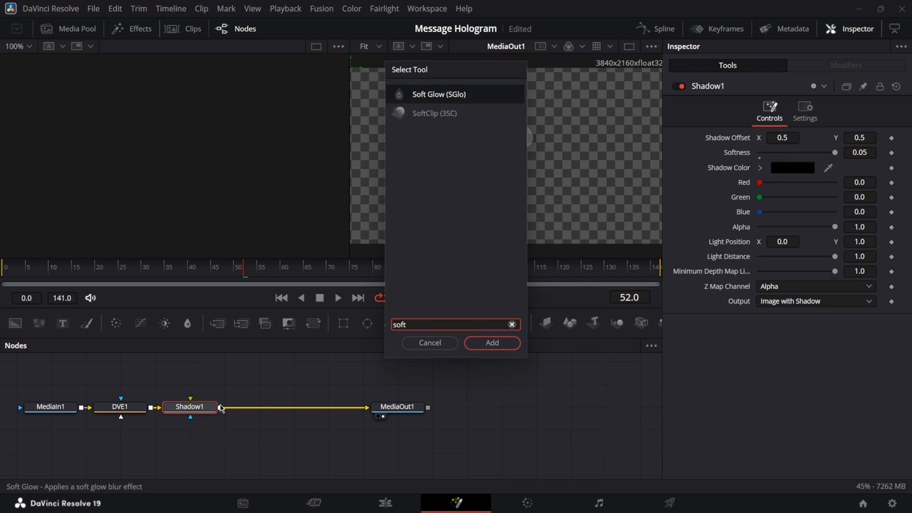
pyautogui.click(491, 343)
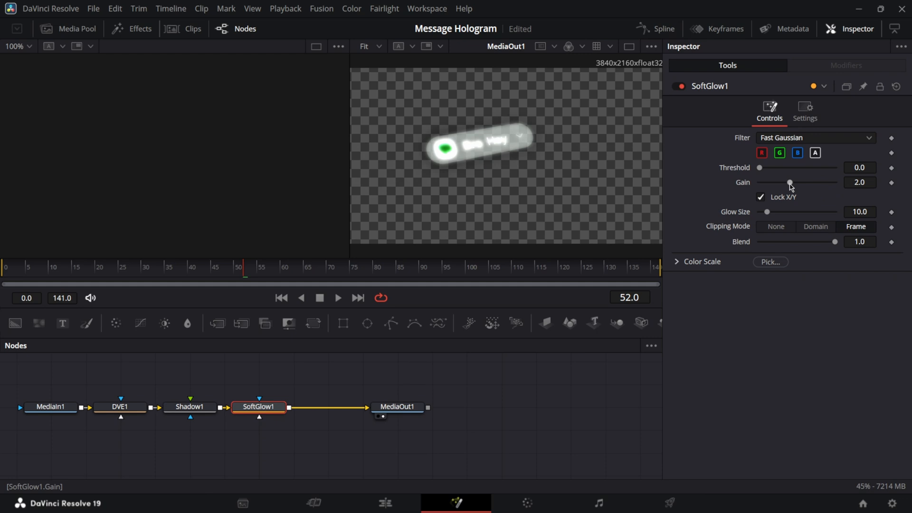
pyautogui.moveTo(790, 182); pyautogui.dragTo(765, 182)
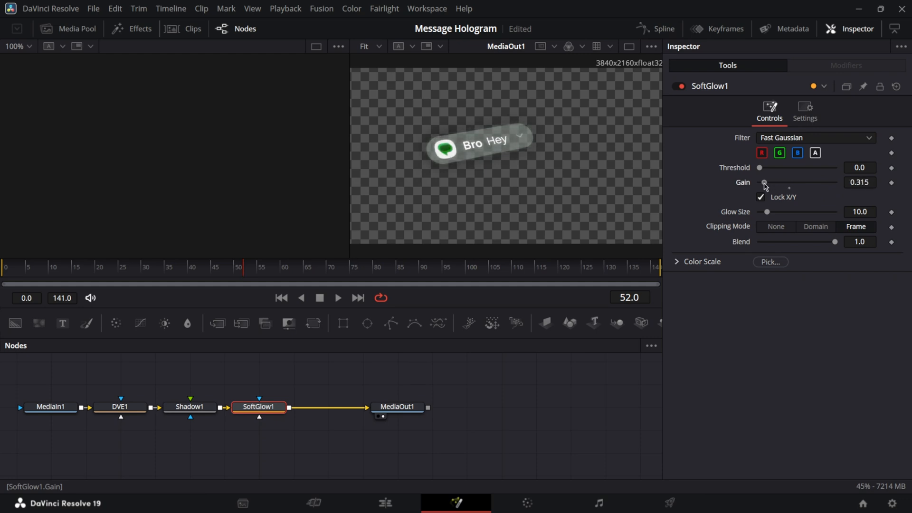
pyautogui.click(383, 502)
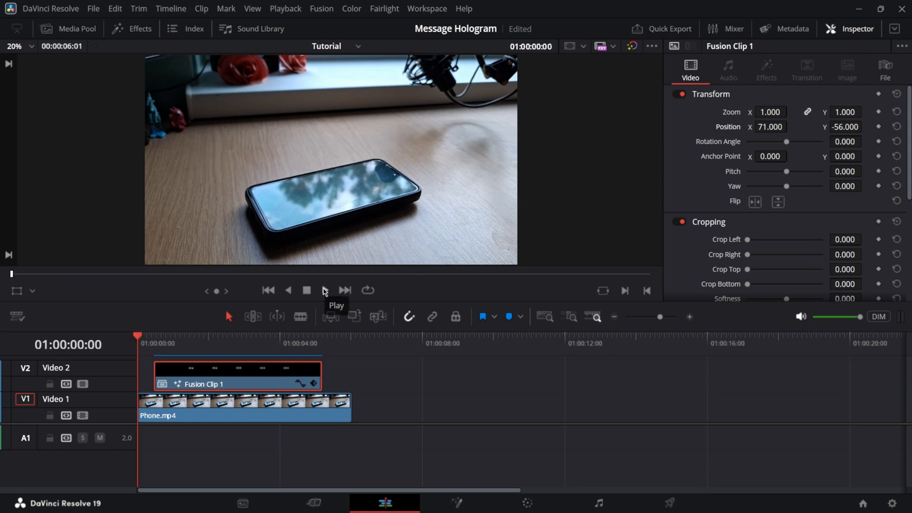
# Play the timeline to watch the tilted, glowing notification hover above the phone.
pyautogui.click(325, 290)
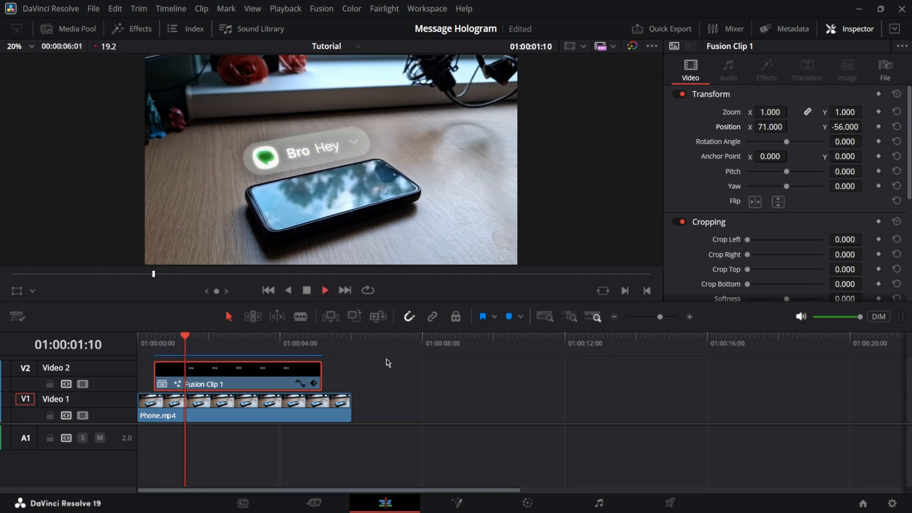